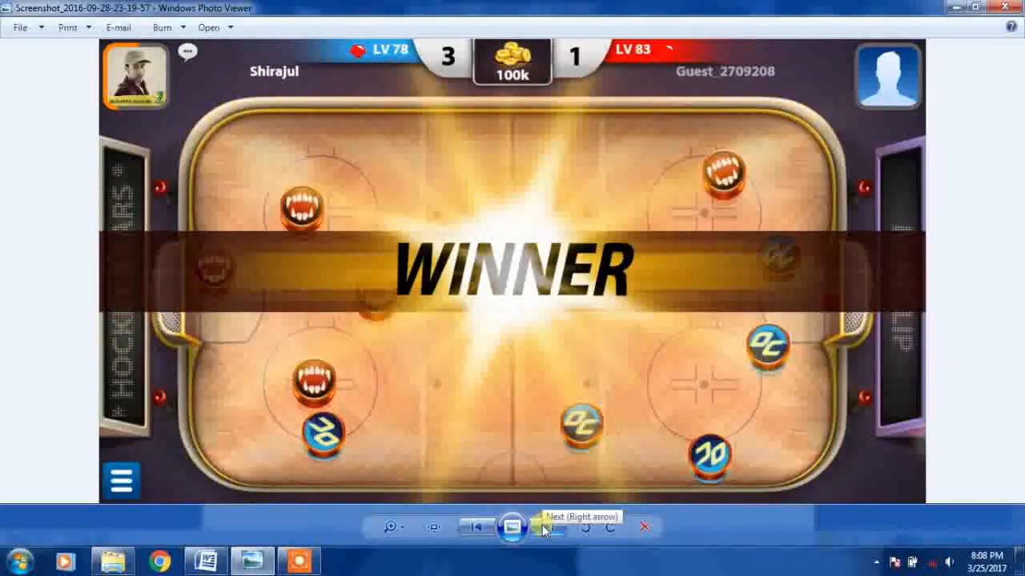
{"action": "left_click", "coordinate": [534, 527]}
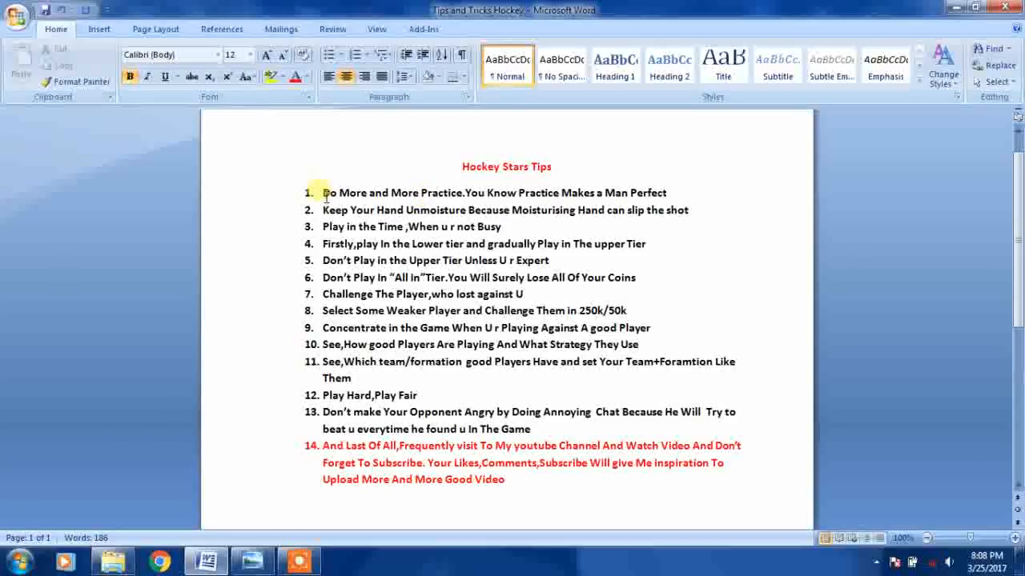
{"action": "left_click_drag", "start_coordinate": [322, 193], "coordinate": [461, 193]}
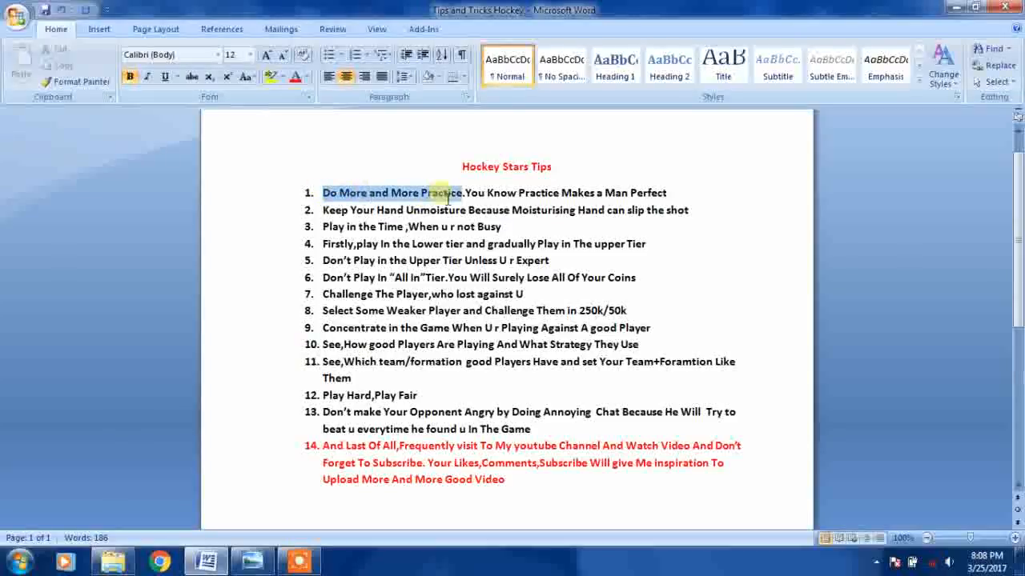
{"action": "left_click_drag", "start_coordinate": [448, 192], "coordinate": [575, 193]}
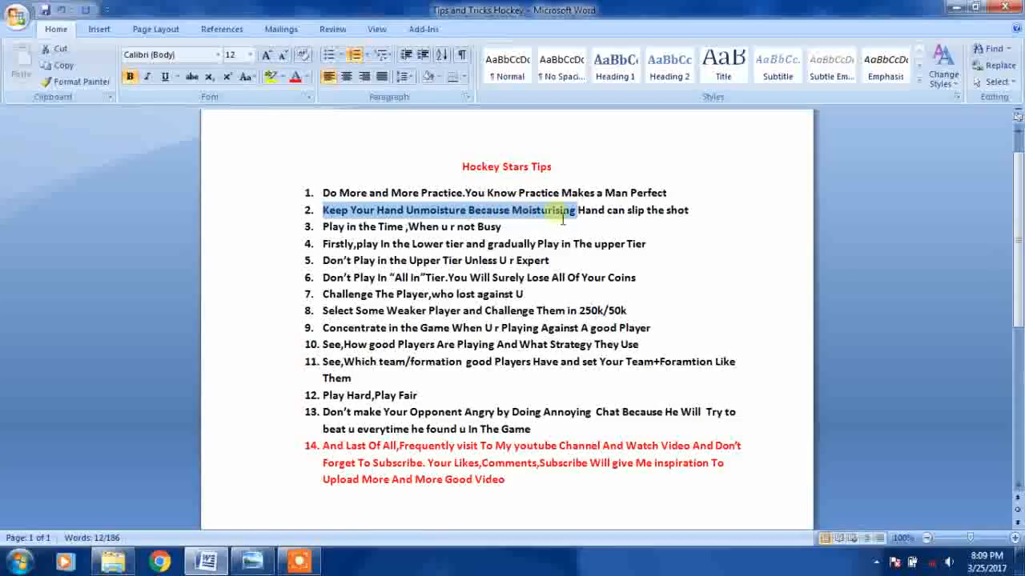
{"action": "left_click_drag", "start_coordinate": [577, 210], "coordinate": [695, 210]}
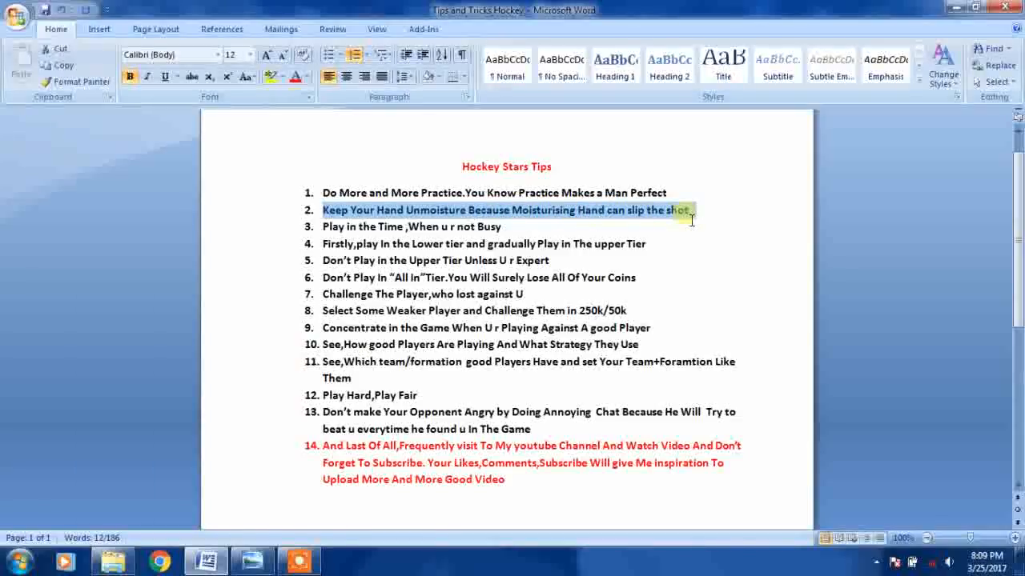
{"action": "double_click", "coordinate": [391, 227]}
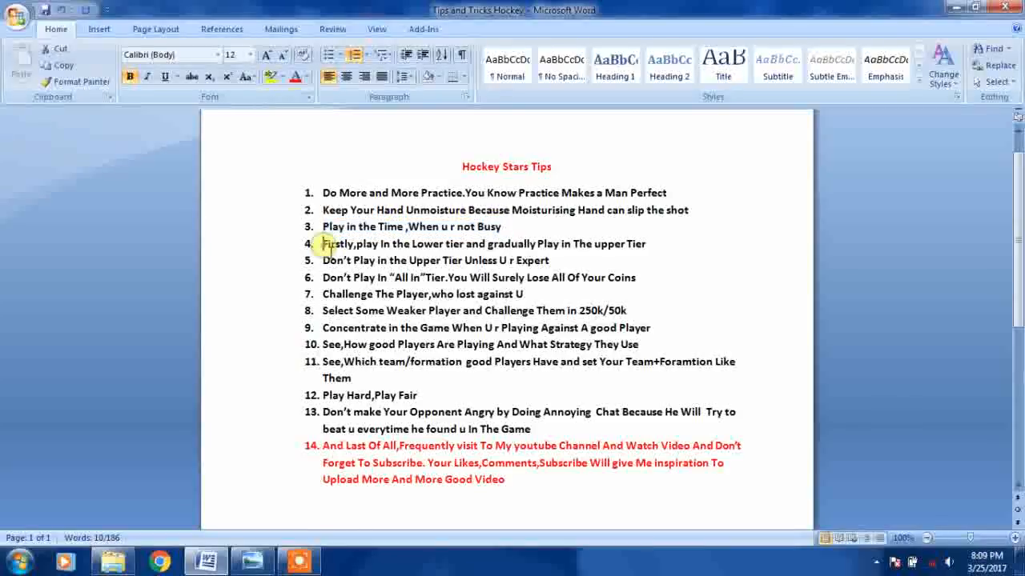
{"action": "left_click_drag", "start_coordinate": [322, 244], "coordinate": [451, 245]}
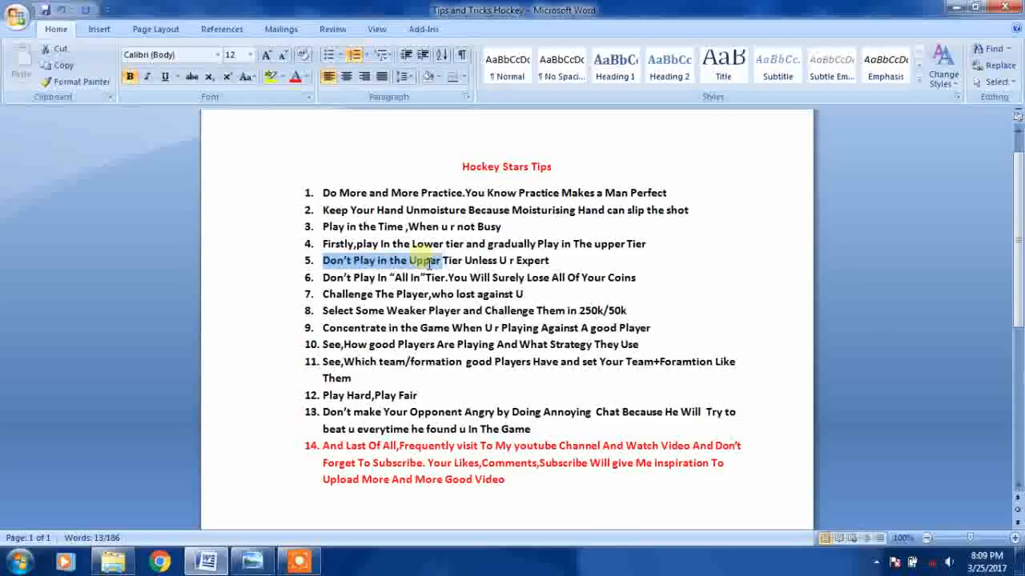
{"action": "left_click_drag", "start_coordinate": [439, 260], "coordinate": [550, 260]}
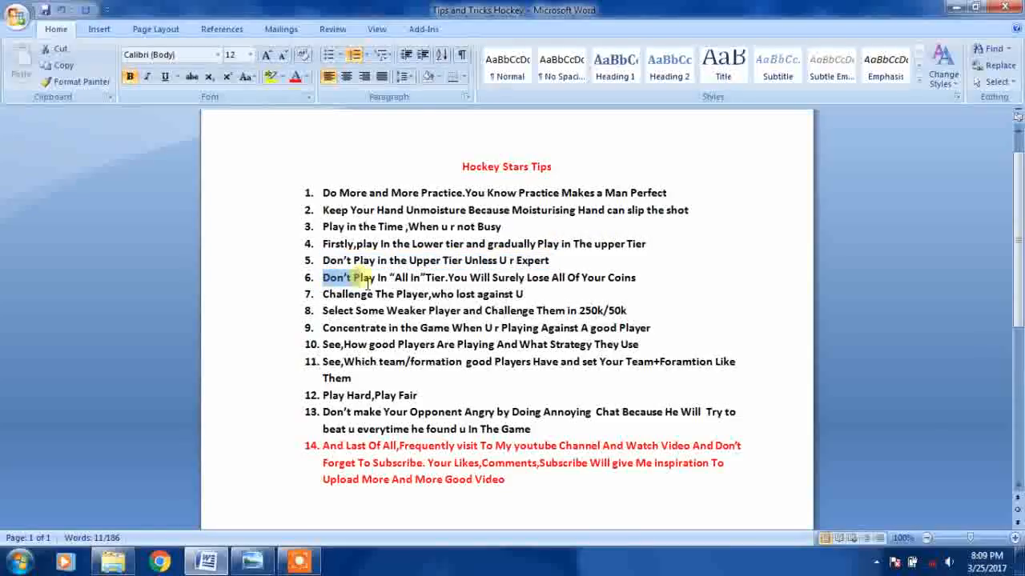
{"action": "left_click_drag", "start_coordinate": [368, 278], "coordinate": [468, 278]}
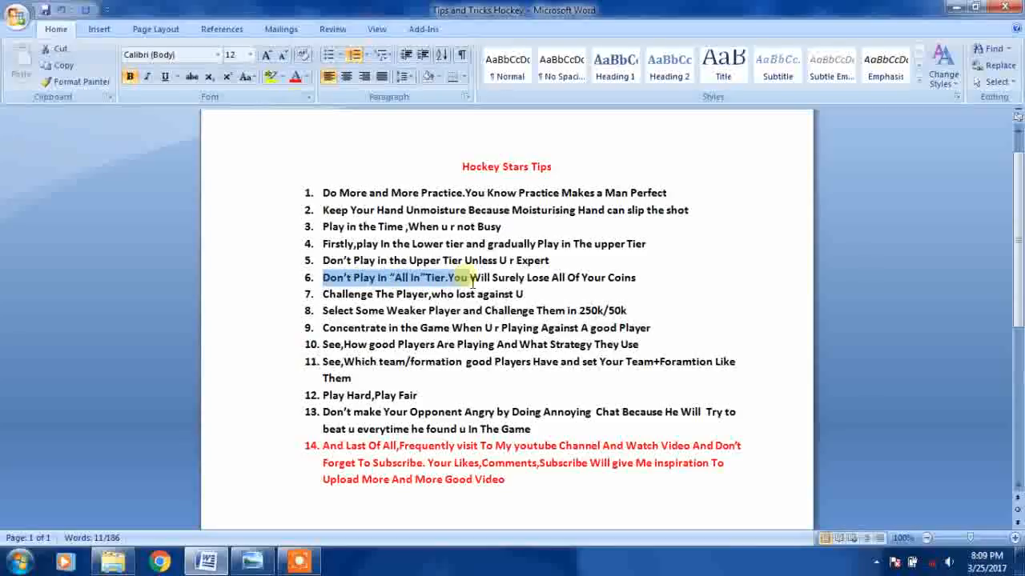
{"action": "left_click_drag", "start_coordinate": [471, 278], "coordinate": [638, 277]}
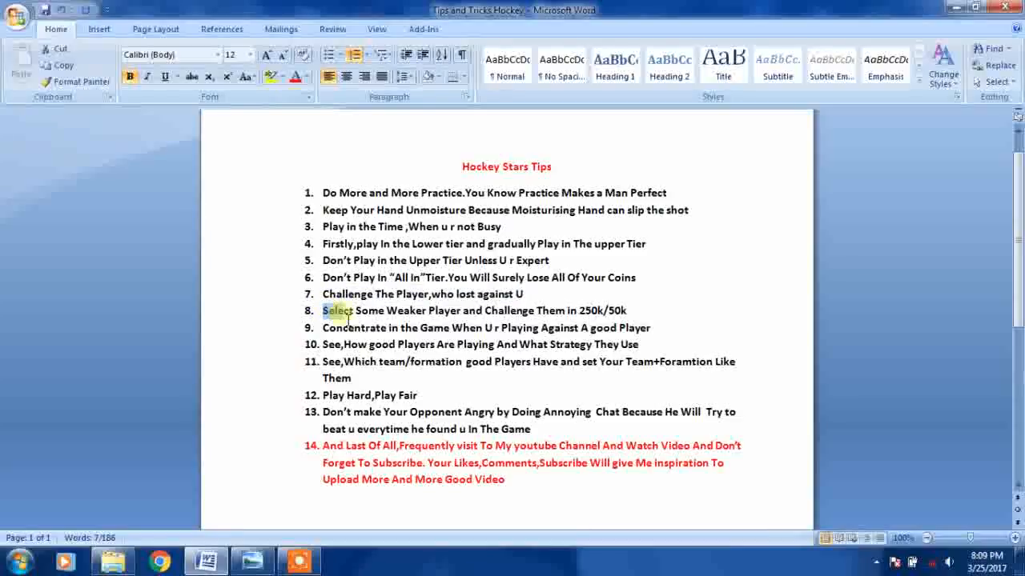
{"action": "left_click_drag", "start_coordinate": [322, 310], "coordinate": [534, 310]}
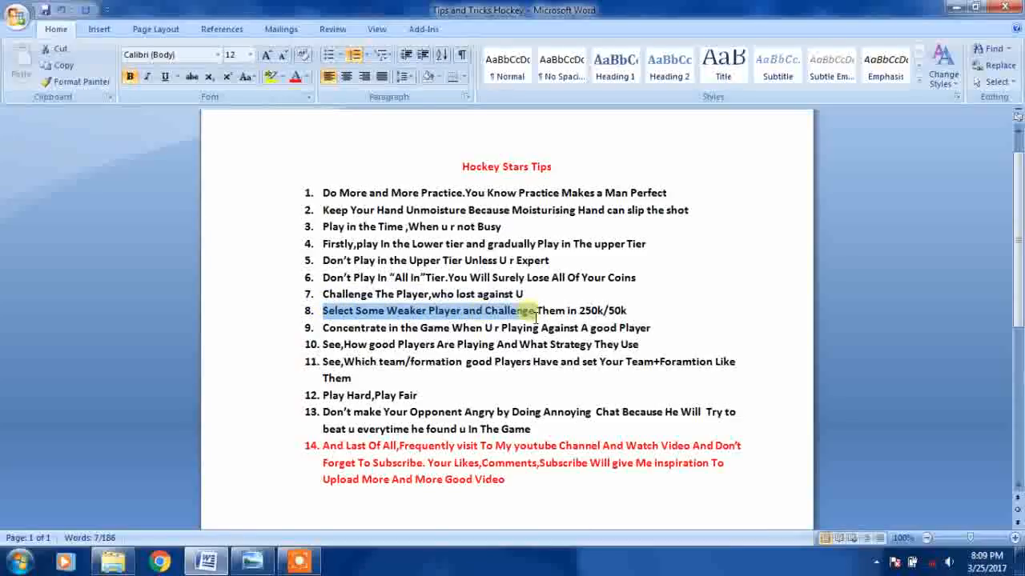
{"action": "left_click_drag", "start_coordinate": [524, 310], "coordinate": [632, 311]}
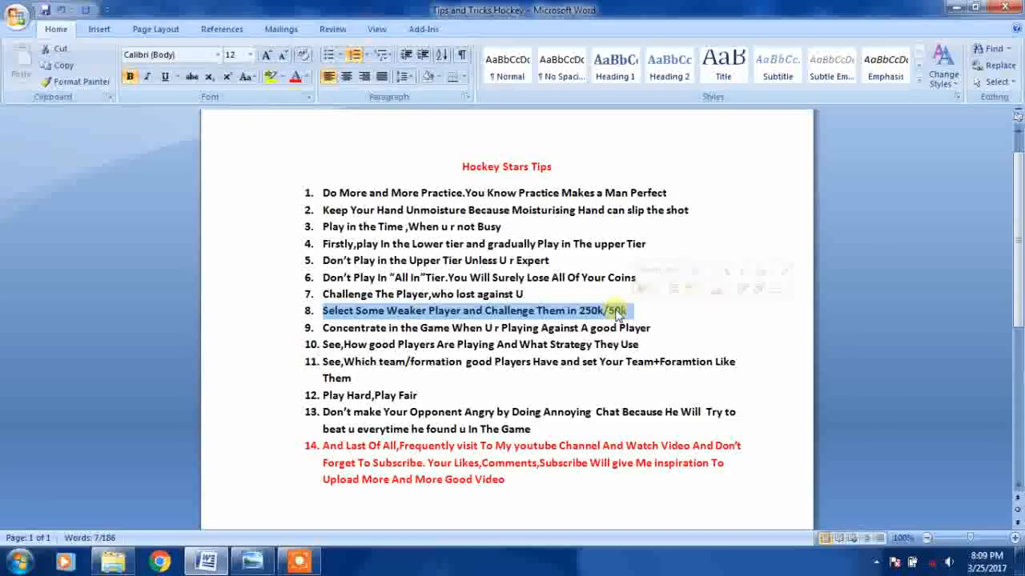
{"action": "double_click", "coordinate": [336, 328]}
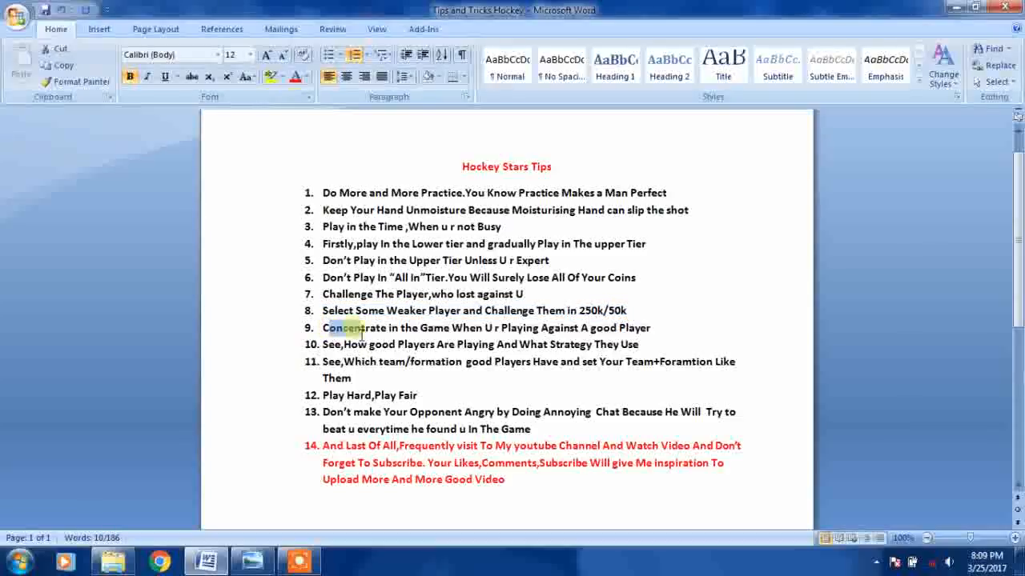
{"action": "left_click_drag", "start_coordinate": [322, 329], "coordinate": [540, 328]}
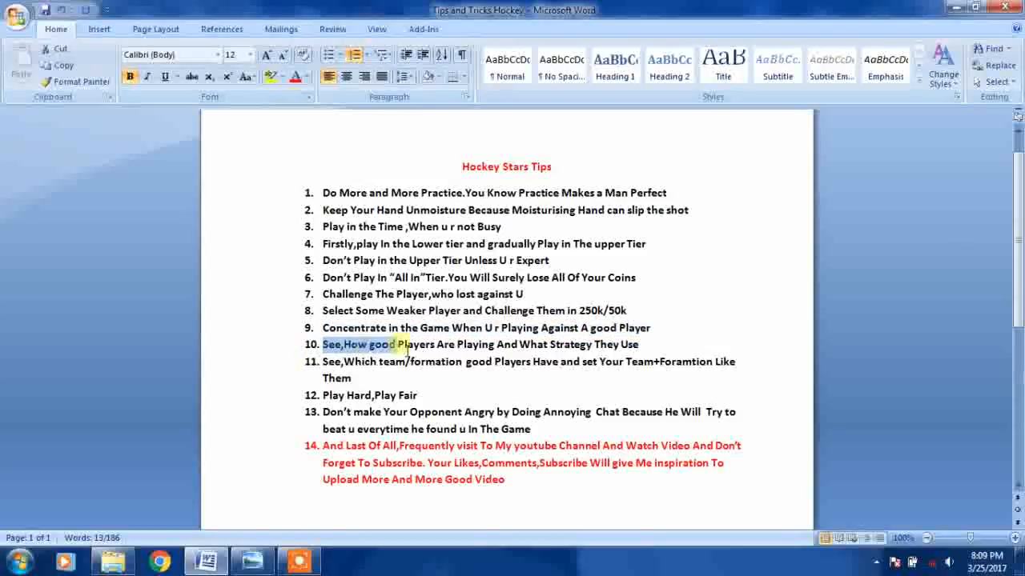
{"action": "left_click_drag", "start_coordinate": [408, 345], "coordinate": [591, 344]}
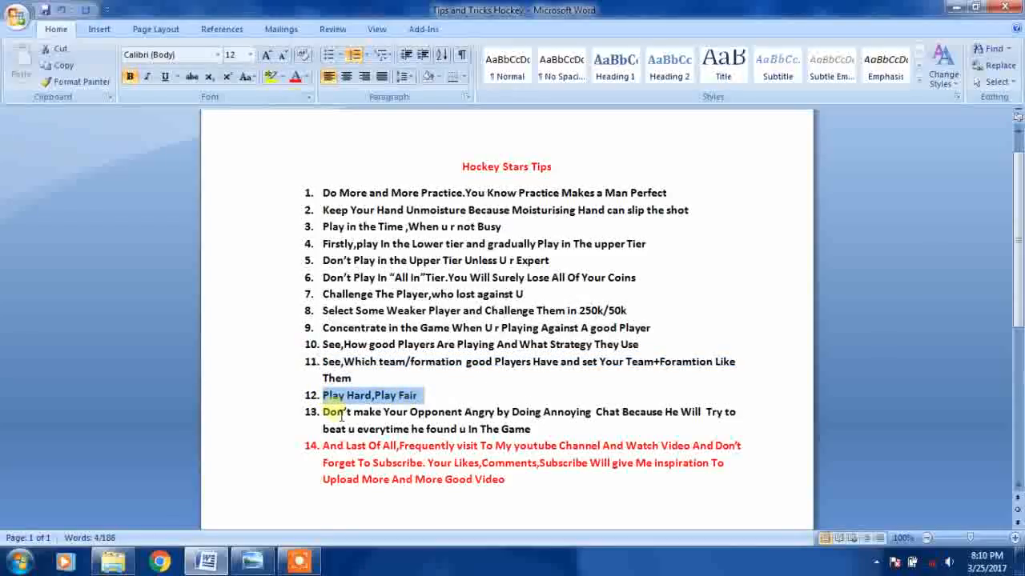
{"action": "left_click", "coordinate": [337, 412]}
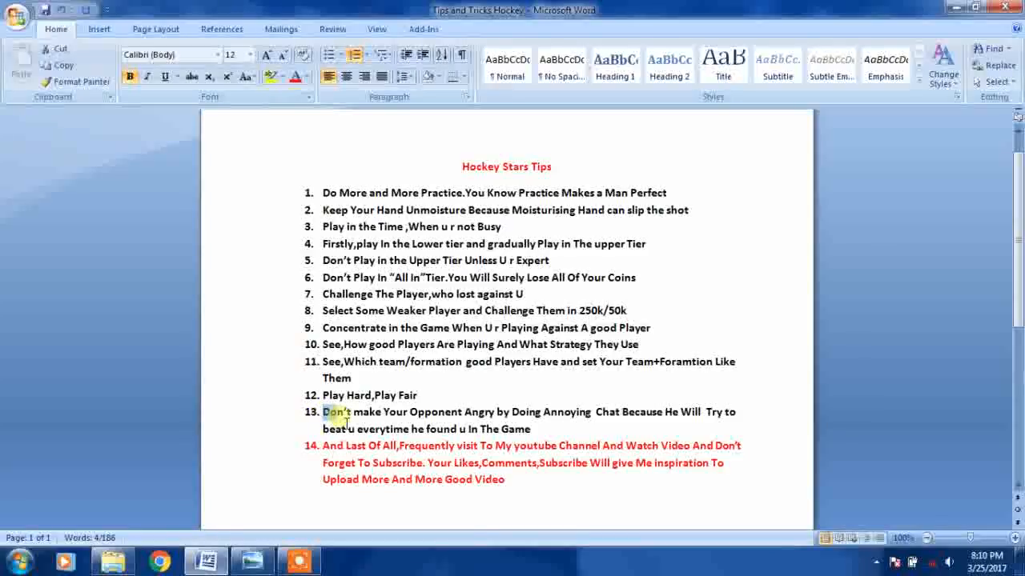
{"action": "left_click_drag", "start_coordinate": [322, 412], "coordinate": [496, 429]}
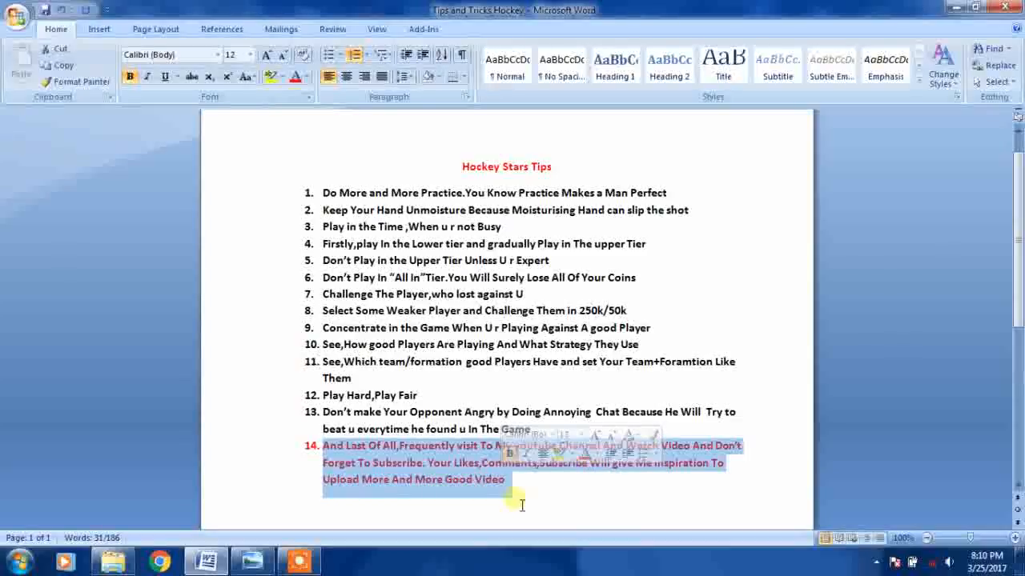
{"action": "left_click", "coordinate": [678, 479]}
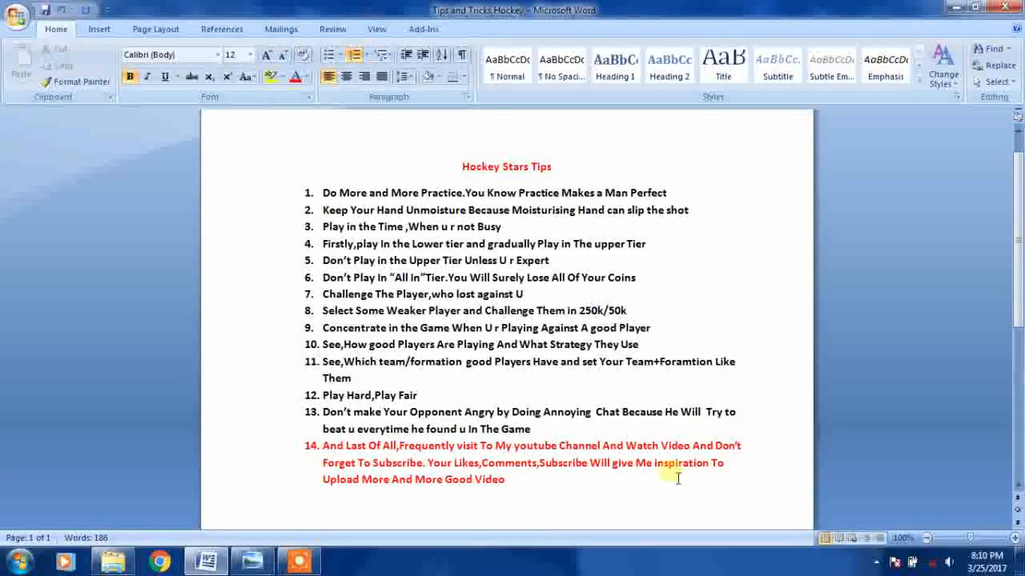